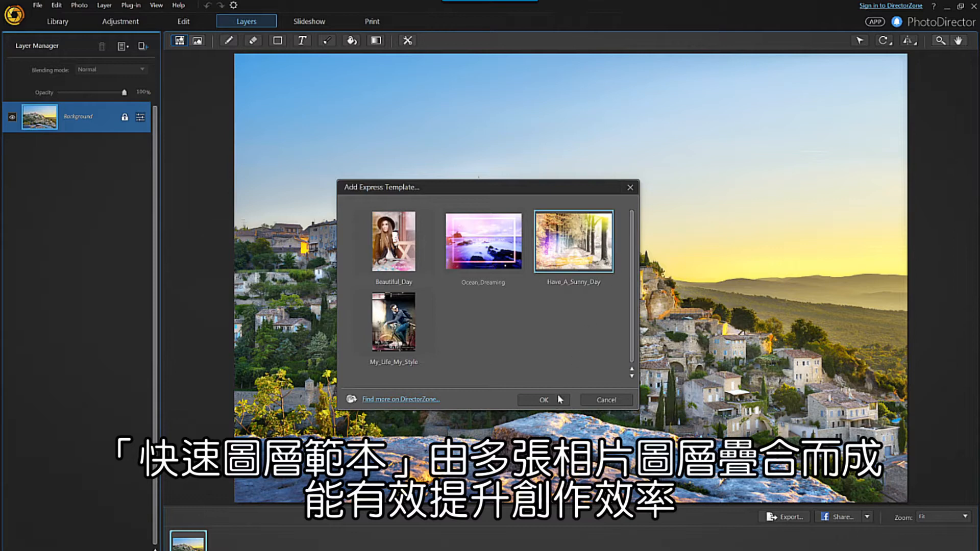
Apply the previewed express template, then switch to the Library showing the sunflower photo
click(542, 399)
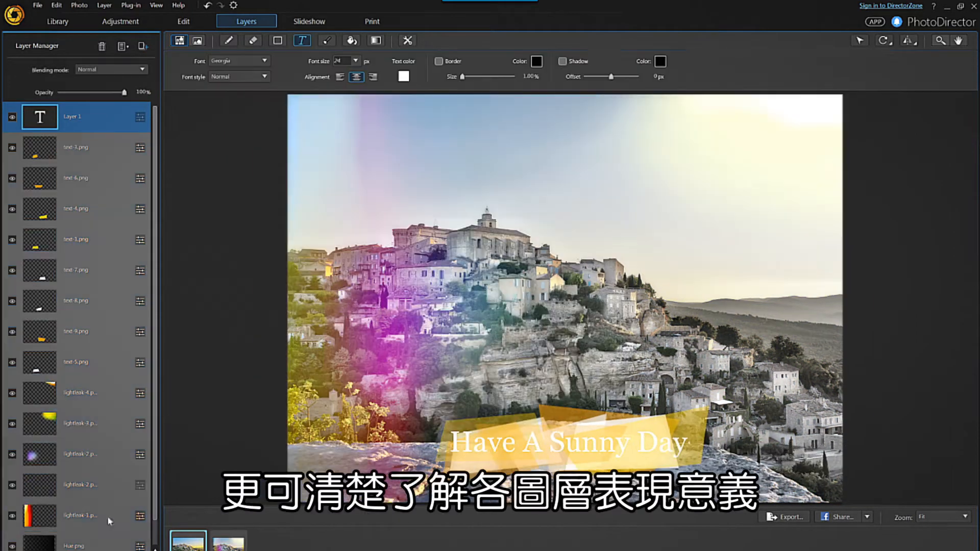
click(11, 518)
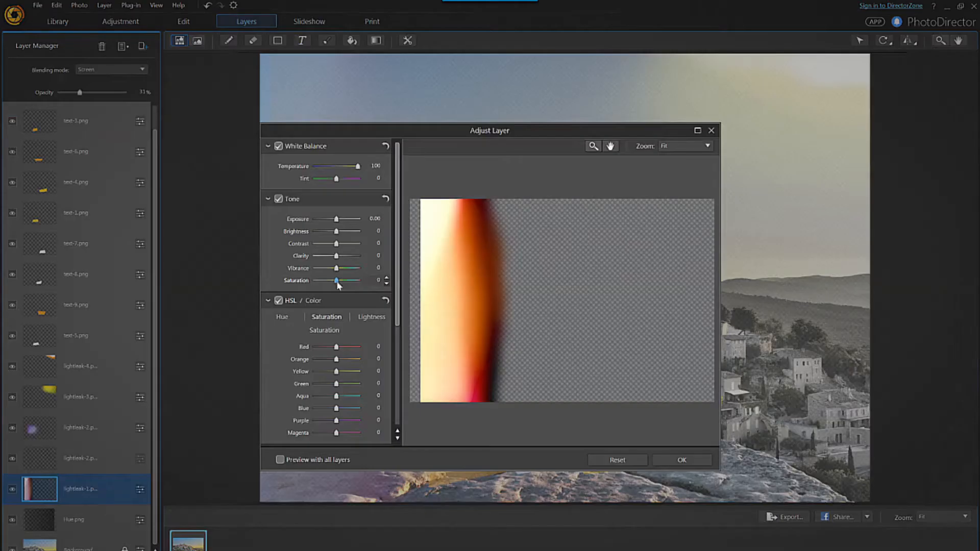
click(681, 460)
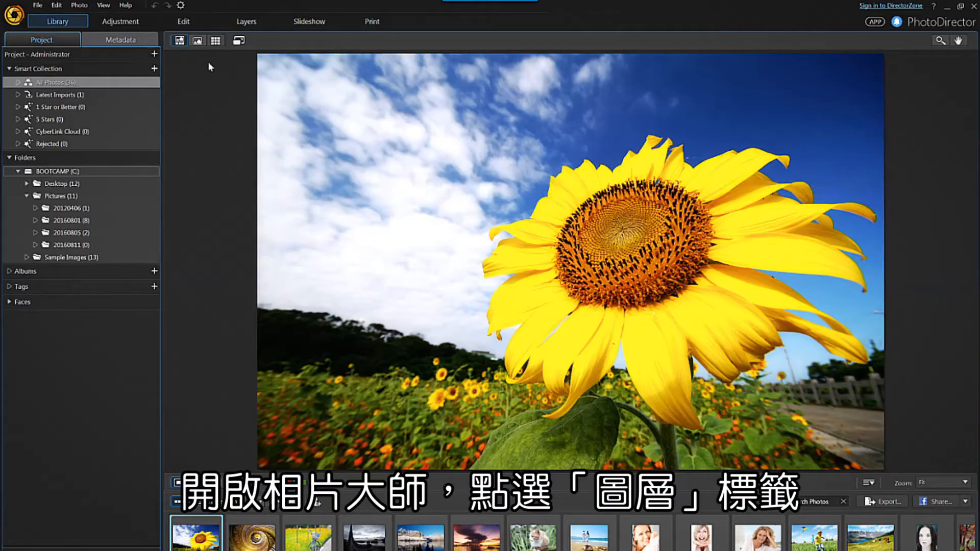
Switch to the Layers module with the boat-on-shore photo as background layer
click(245, 21)
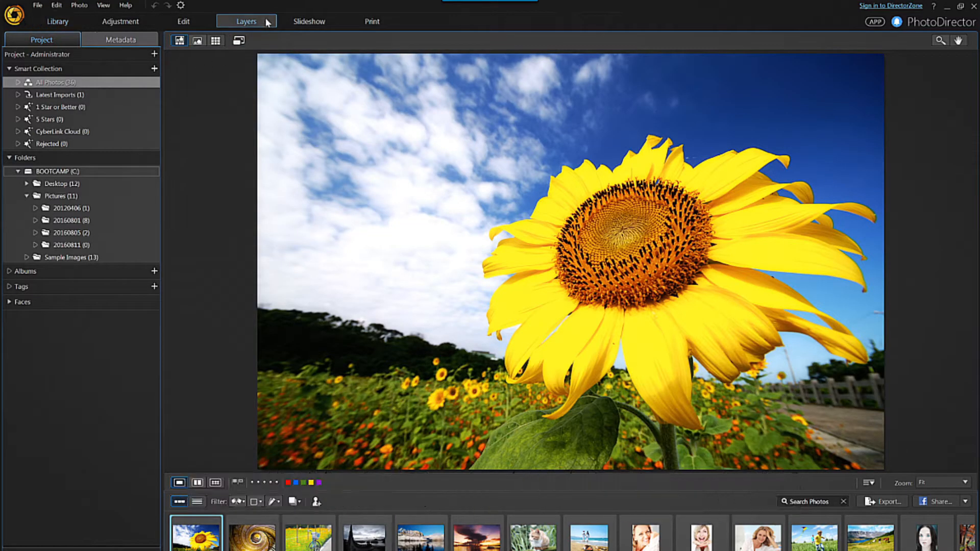
click(245, 20)
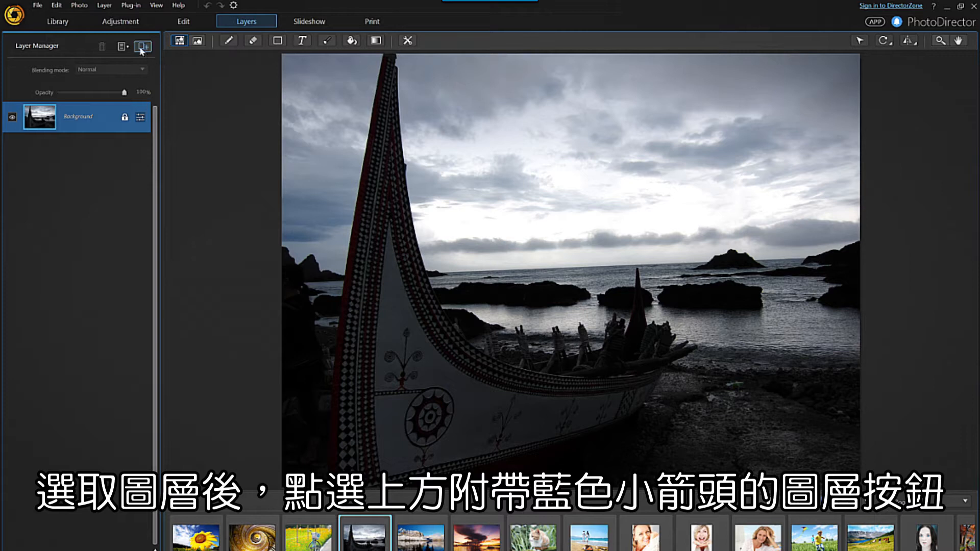
Add an Express Template layer, preview Have_A_Sunny_Day, then find more on DirectorZone
click(143, 46)
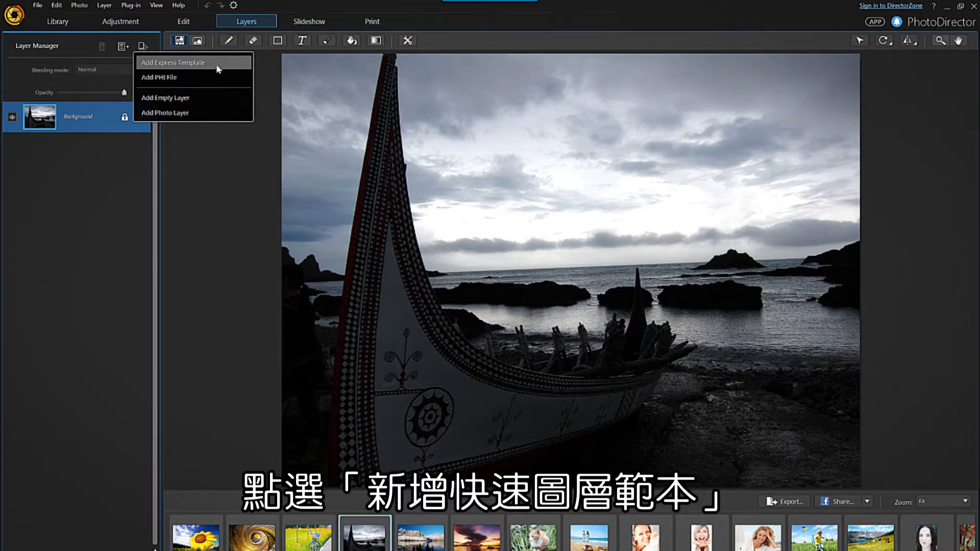
click(172, 62)
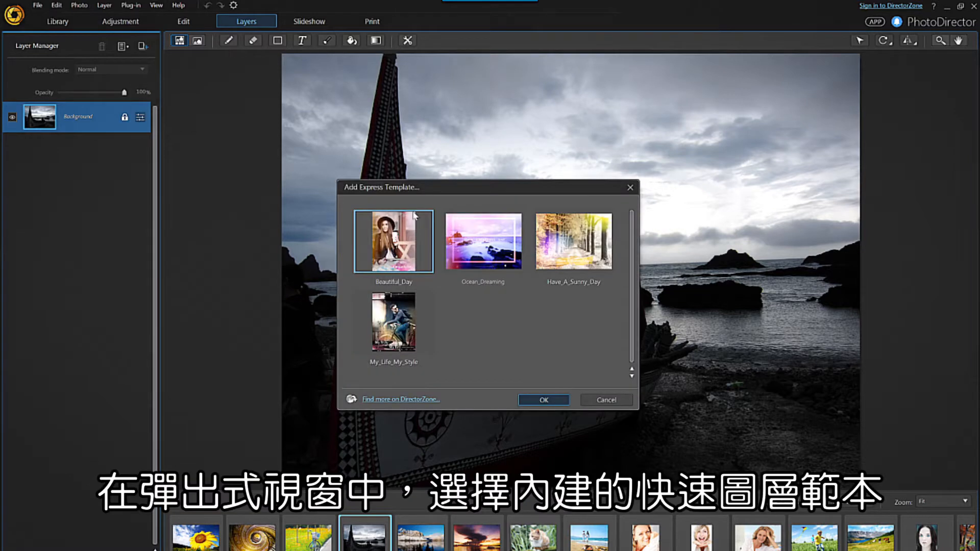
click(482, 241)
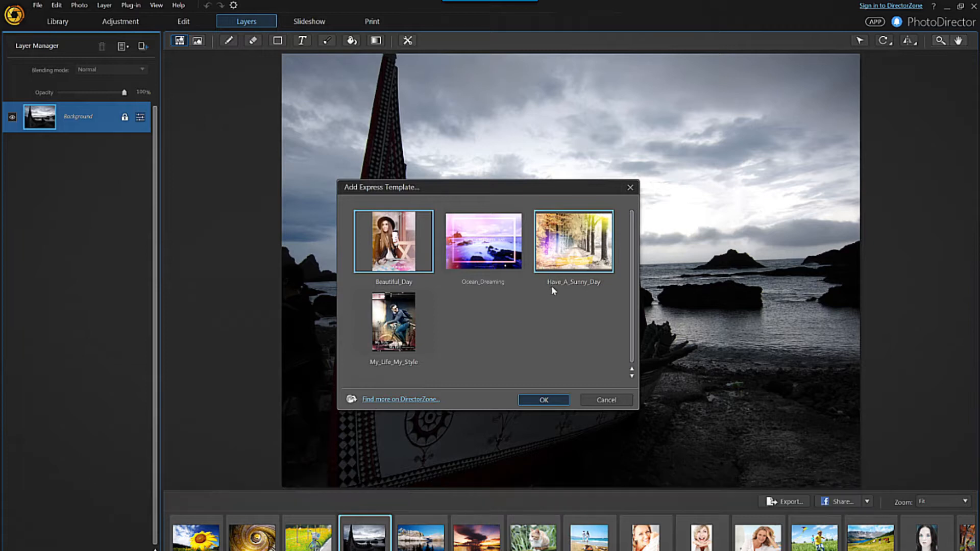
click(393, 321)
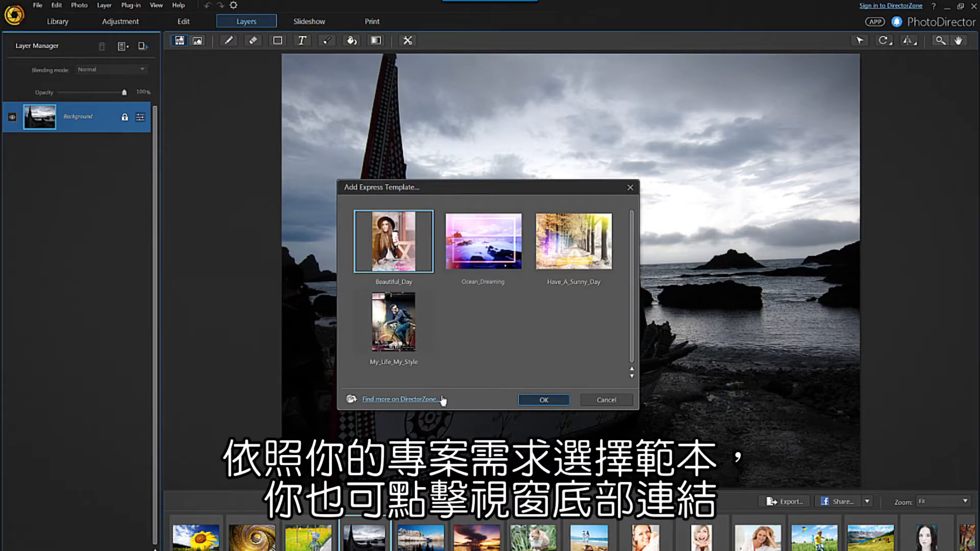
click(400, 399)
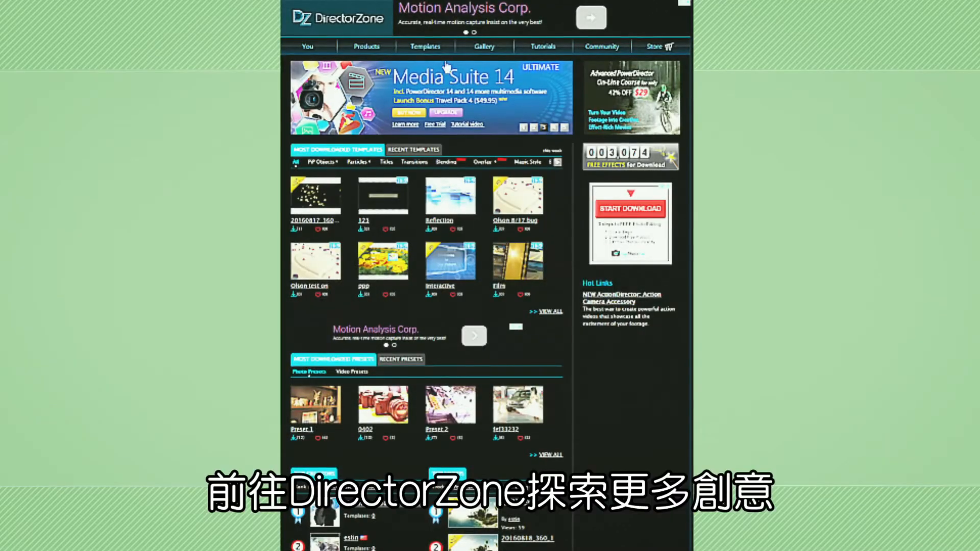
On DirectorZone, open the Templates > Photo Editing > Express Layer Templates collection
click(424, 45)
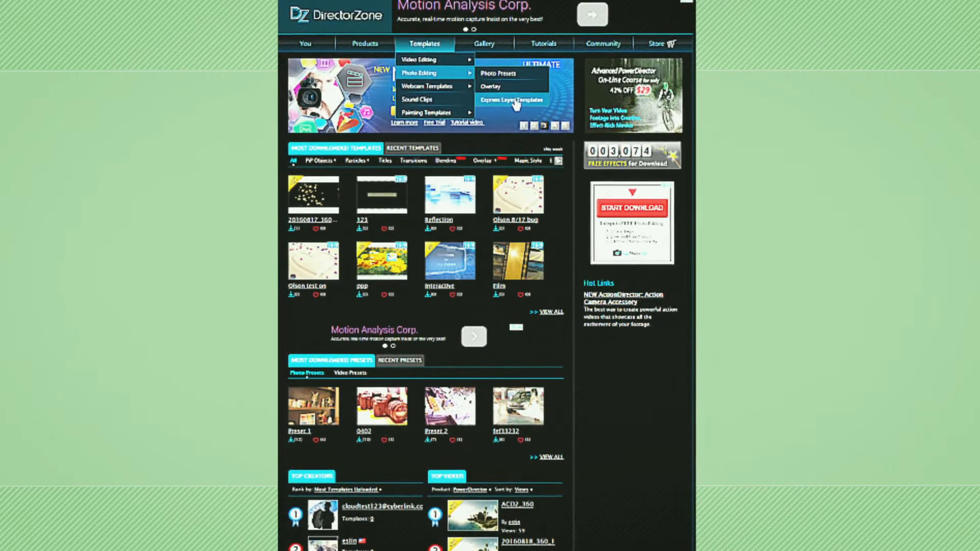
click(510, 99)
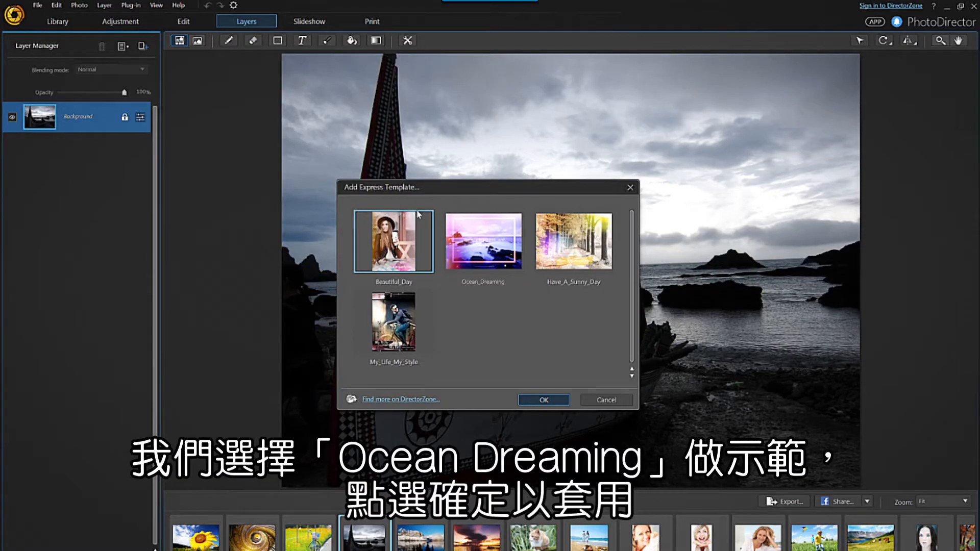
Apply Ocean_Dreaming to the boat photo and inspect its layers in Layer Manager
click(482, 242)
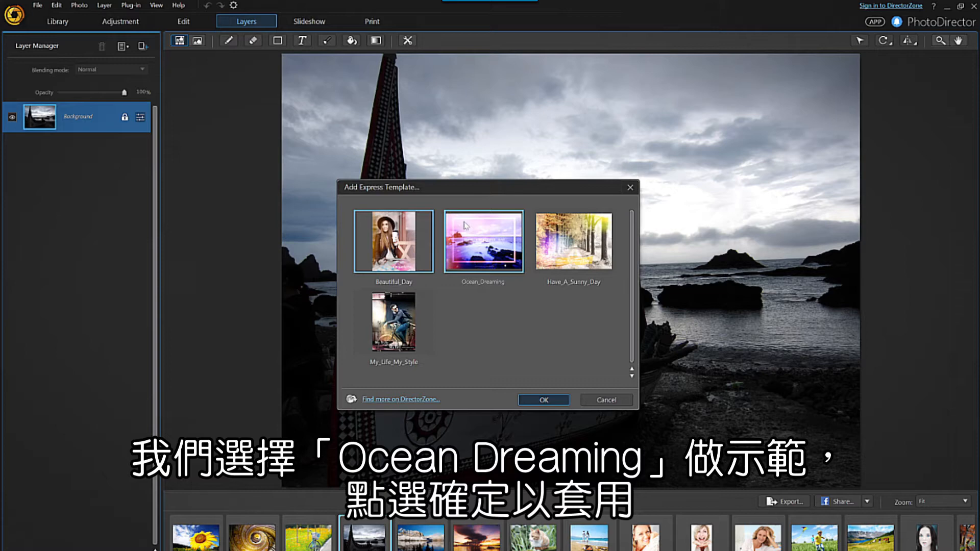
click(542, 400)
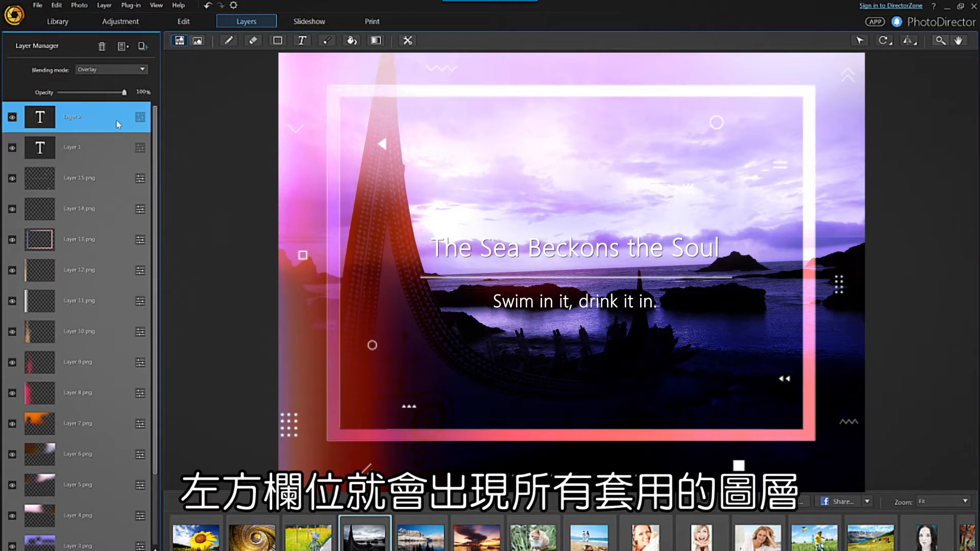
click(78, 178)
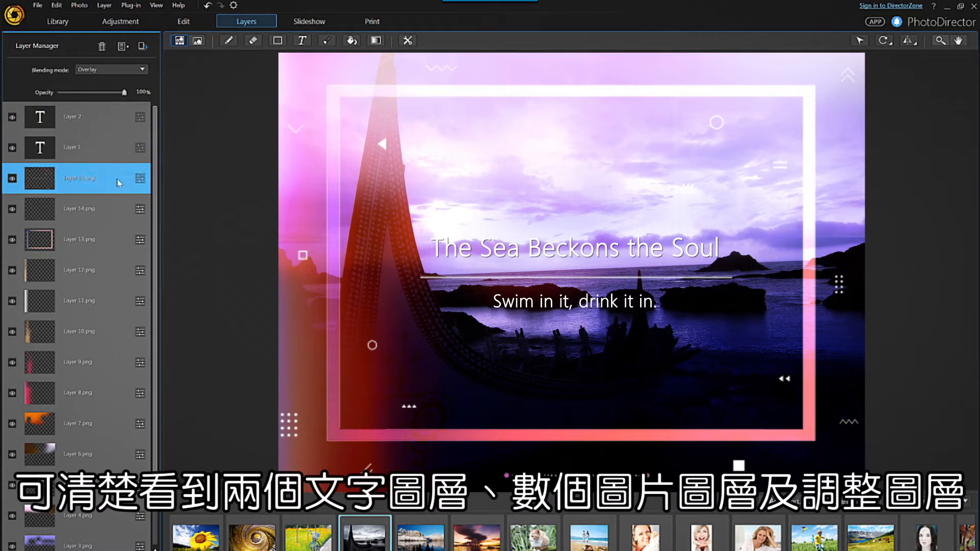
click(78, 239)
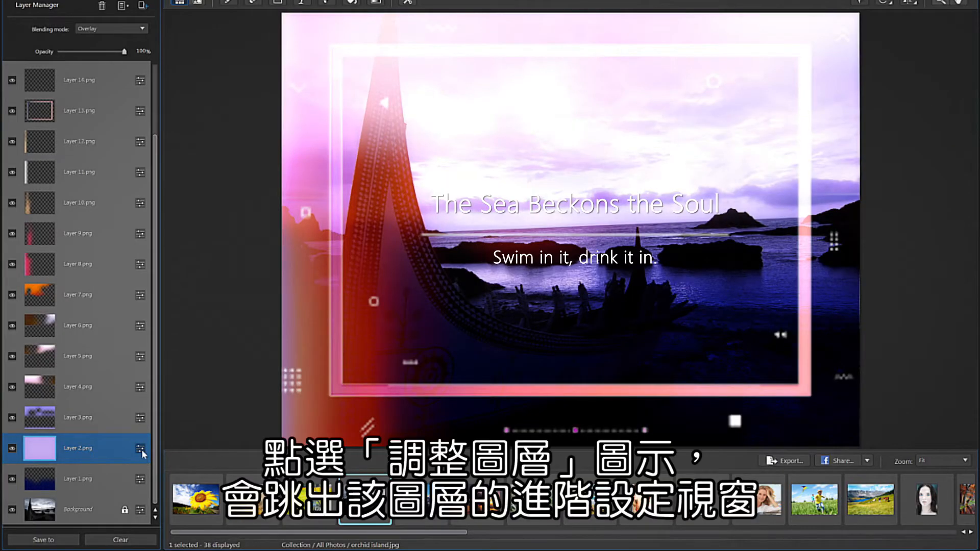
Warm Layer 2.png to temperature about 64 in overlay blend, and adjust Layer 3 brightness
click(140, 448)
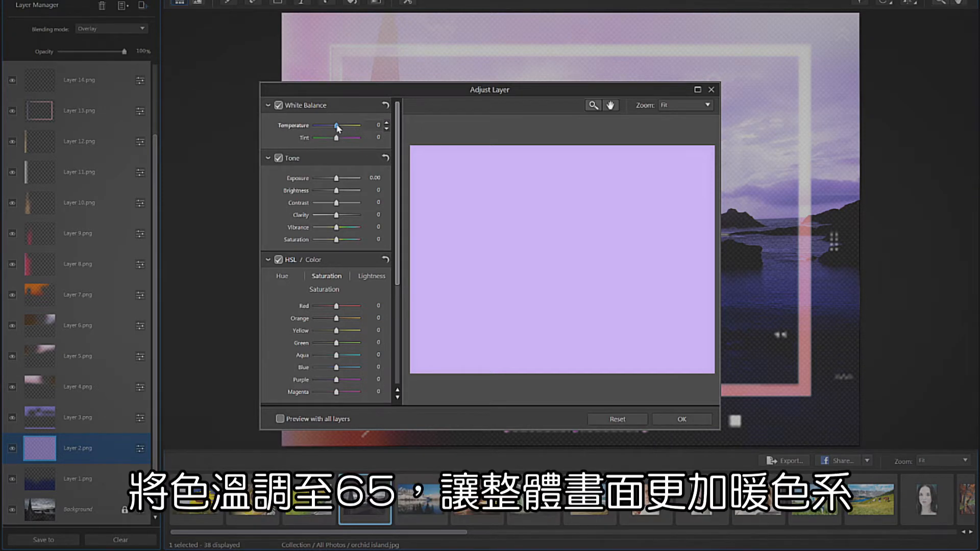
drag(336, 126, 342, 126)
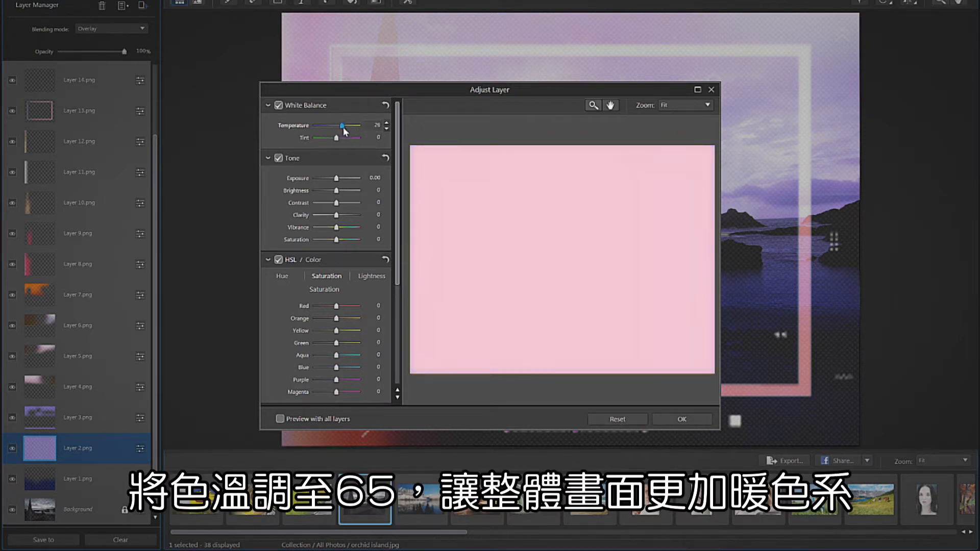
drag(343, 125, 348, 125)
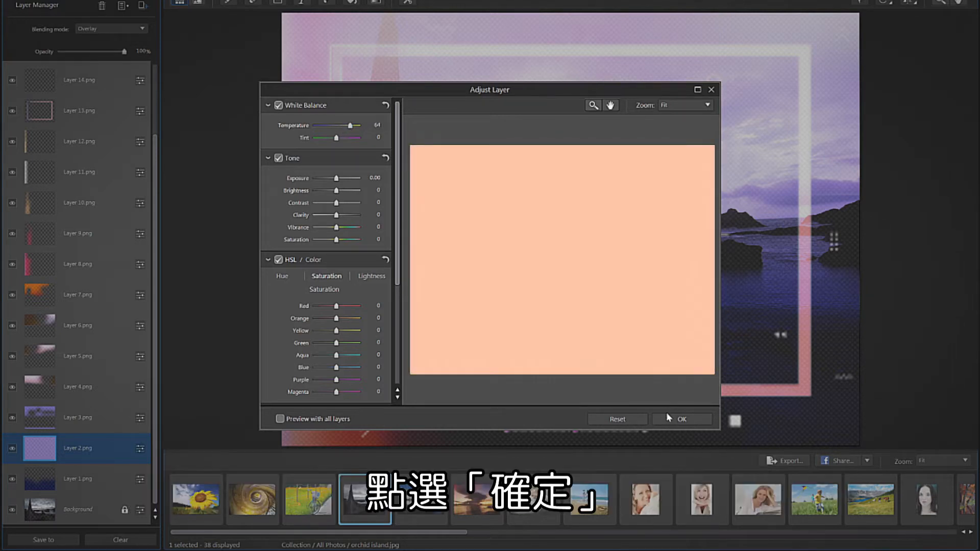
click(682, 419)
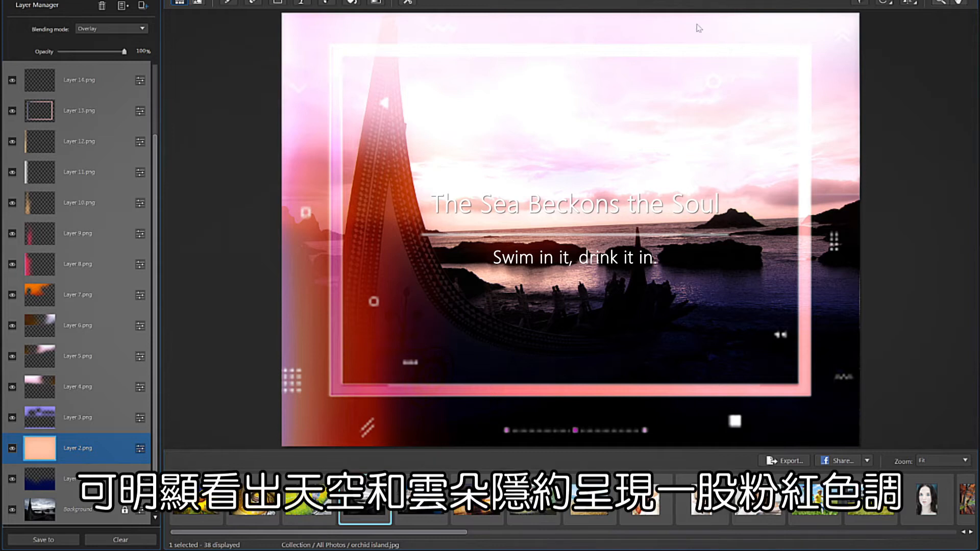
mouse_move(836, 166)
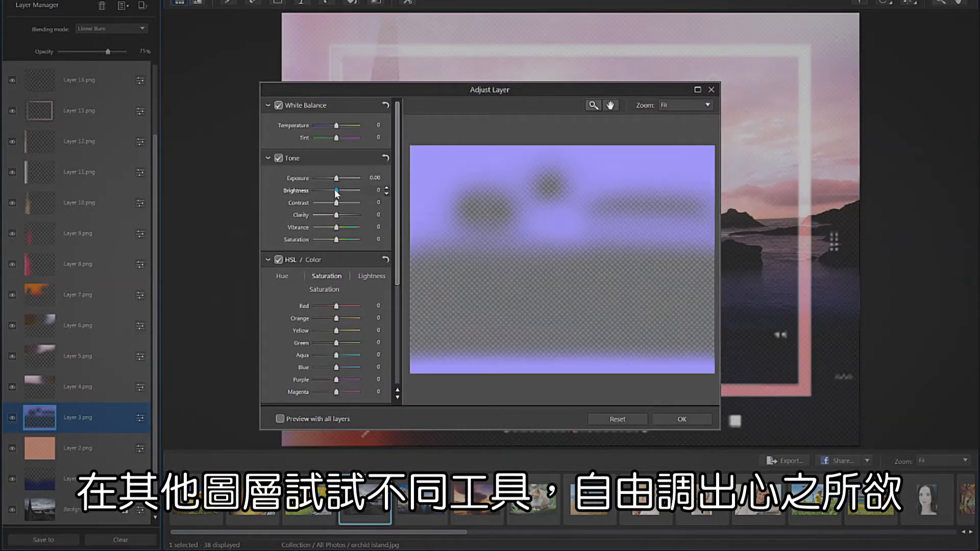
drag(337, 190, 355, 190)
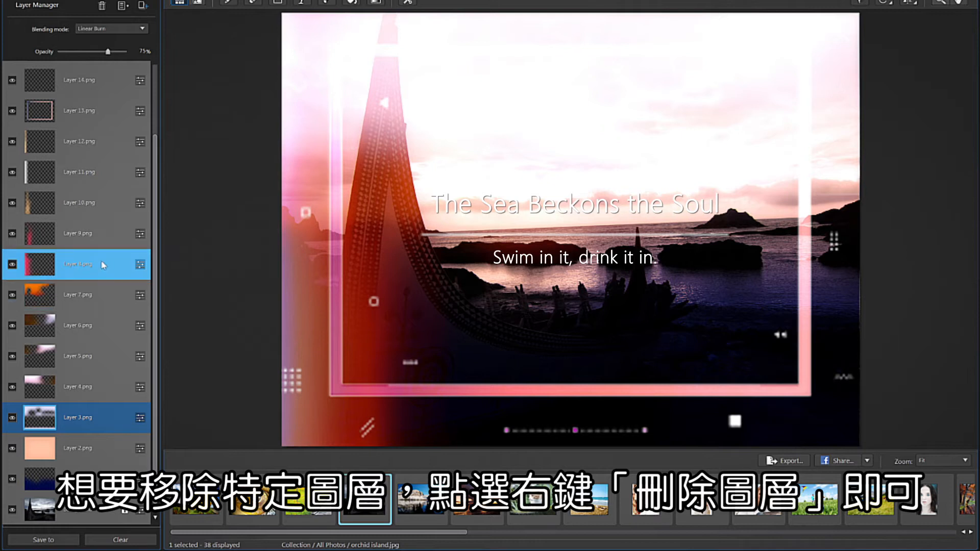
Delete Layer 8.png and confirm the deletion
right_click(77, 264)
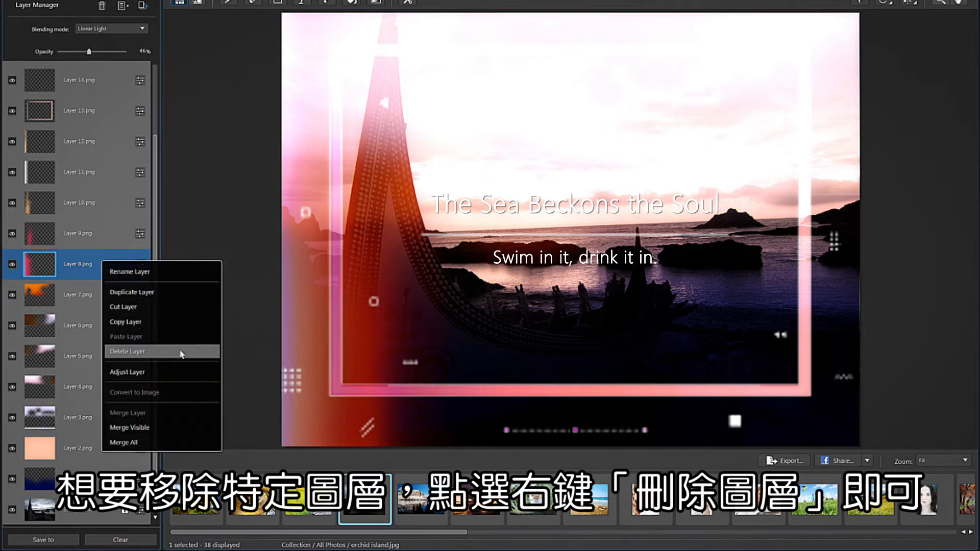
click(126, 350)
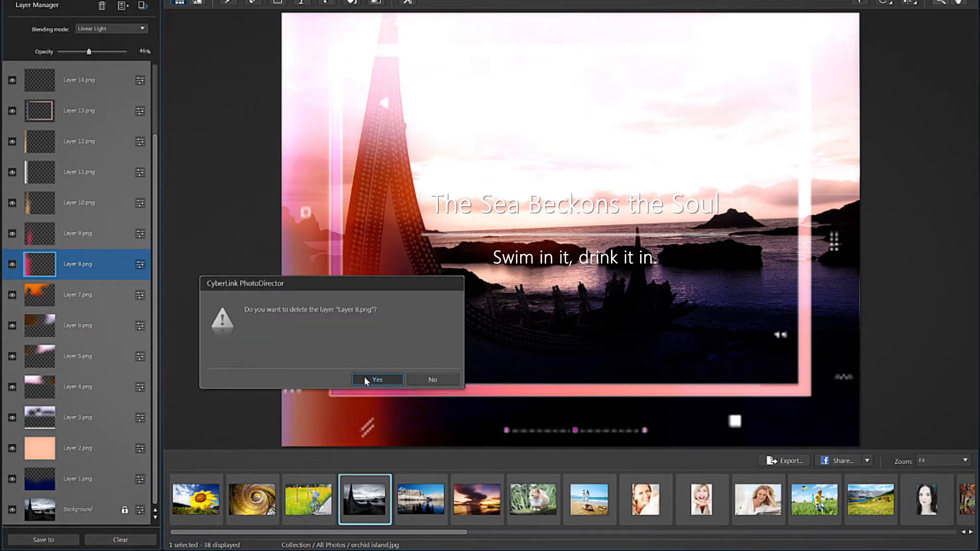
click(377, 379)
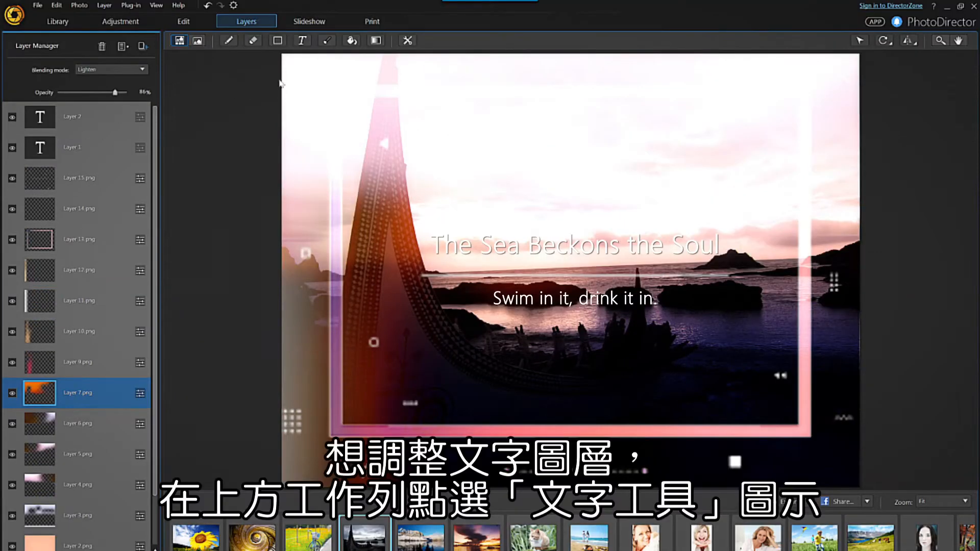
Change the title to 'Stunning Sunset' in Segoe Print, size 36, orange
click(287, 39)
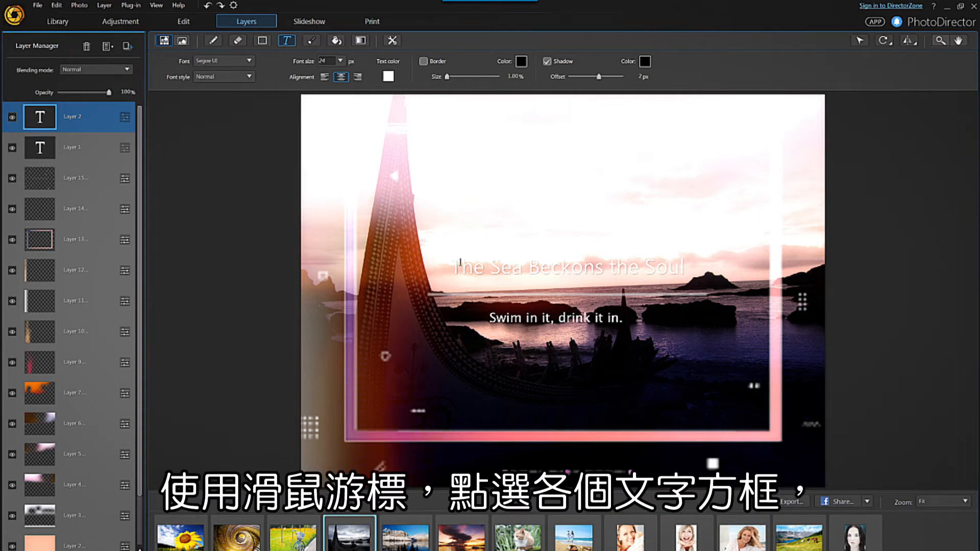
double_click(562, 267)
text(Stunning Sunset)
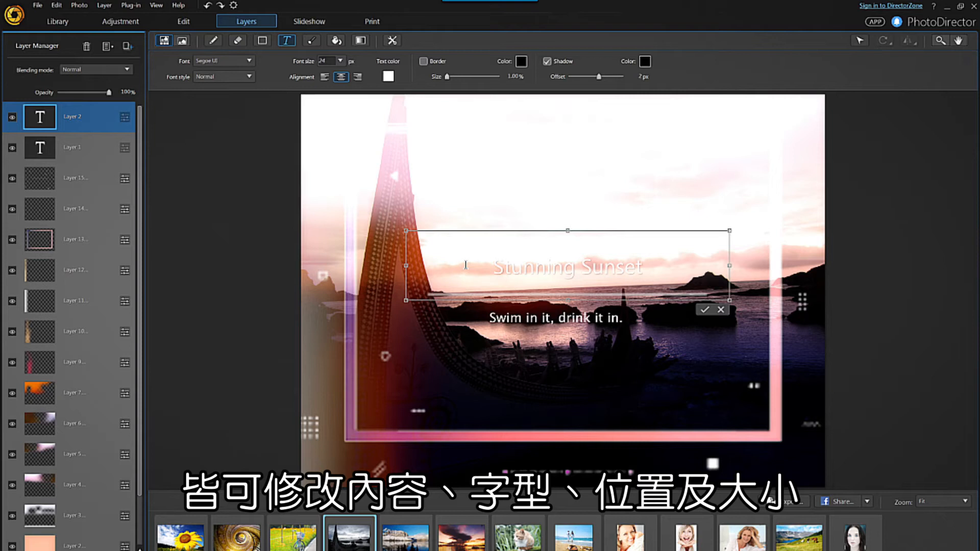
click(222, 60)
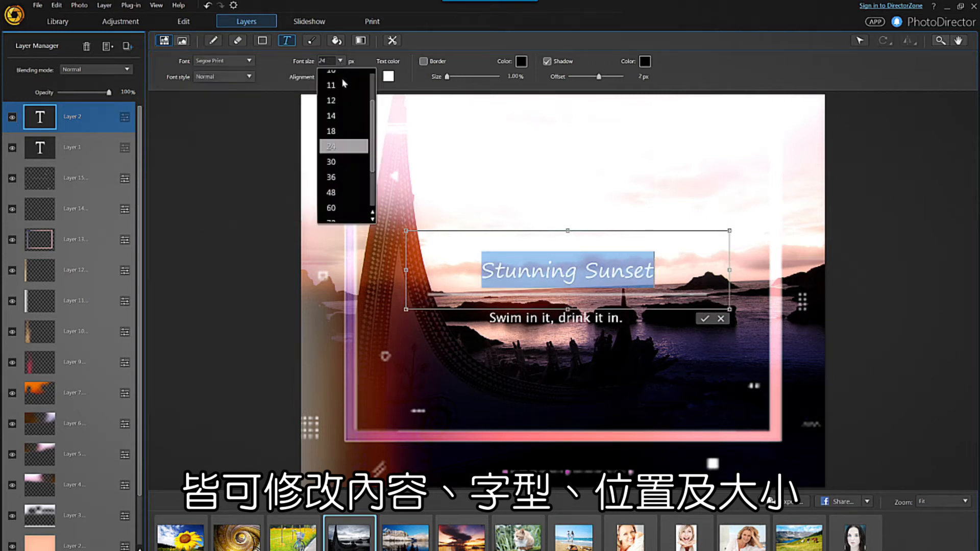
click(331, 177)
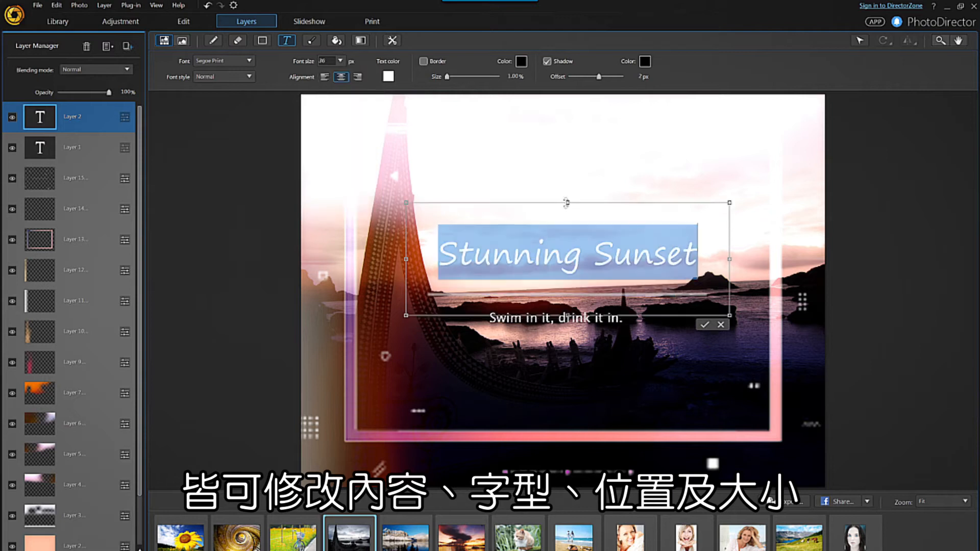
click(387, 76)
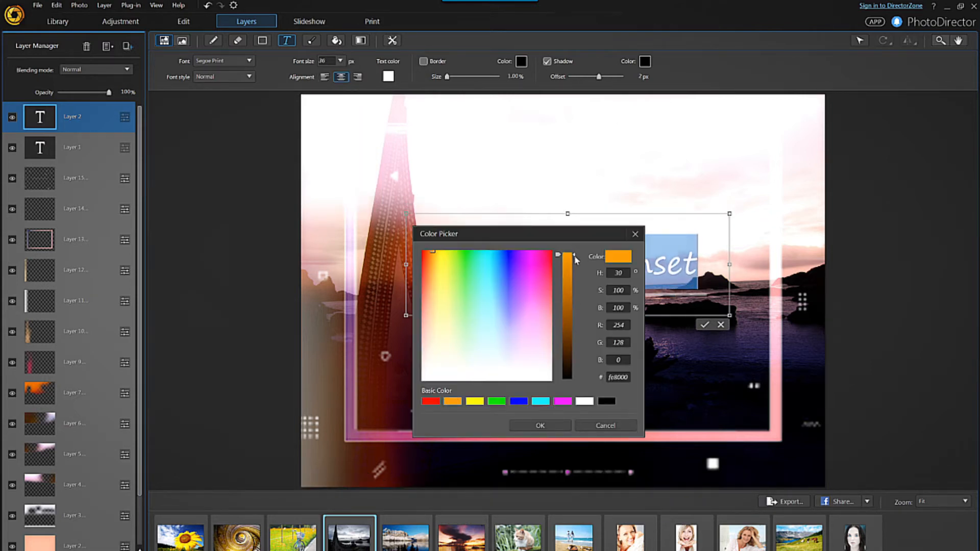
click(538, 425)
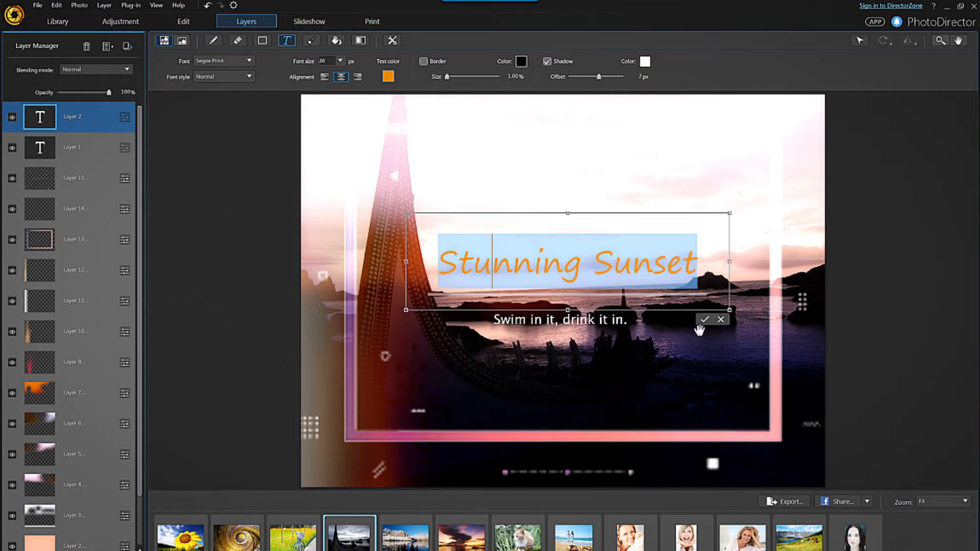
click(704, 319)
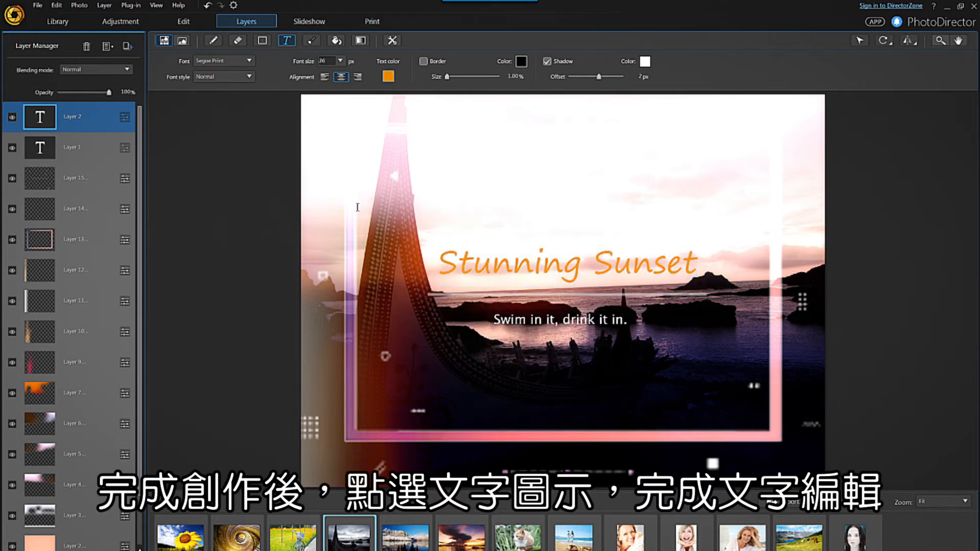
click(286, 41)
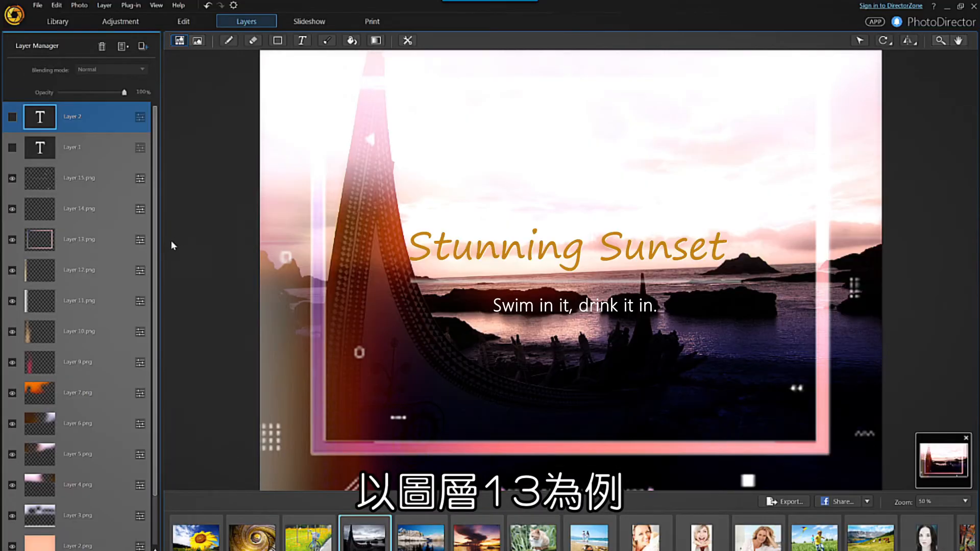
Select the pink frame Layer 13 and switch to the Pick and Move tool to rotate it
click(80, 240)
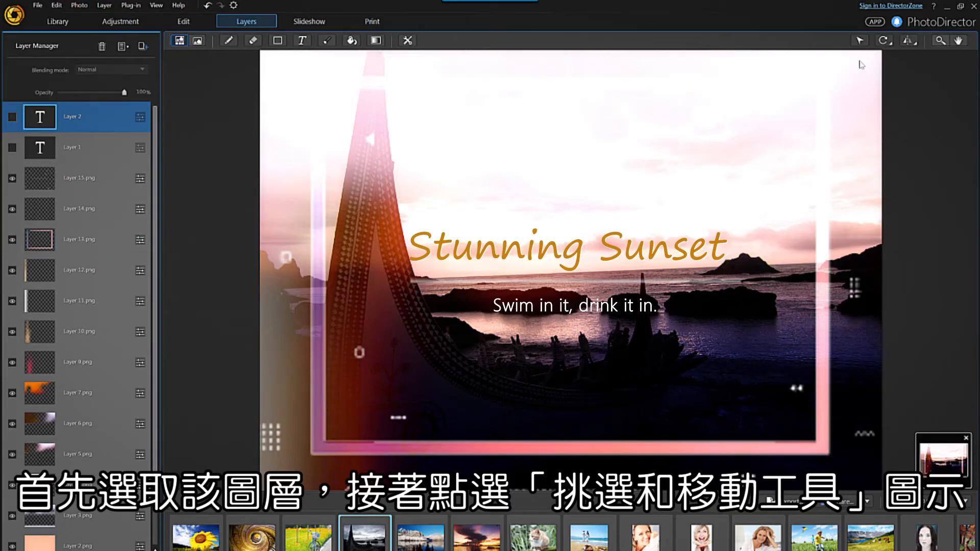
click(859, 39)
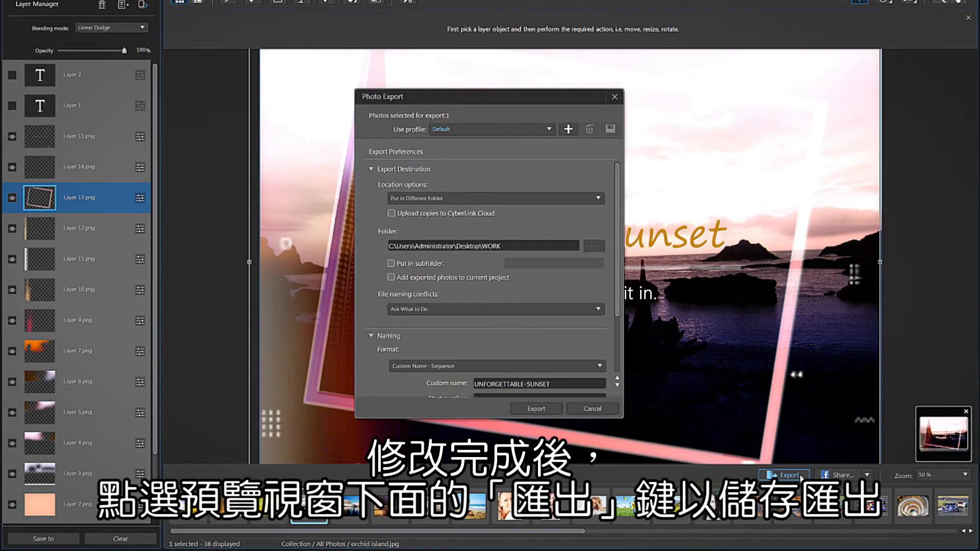
mouse_move(567, 225)
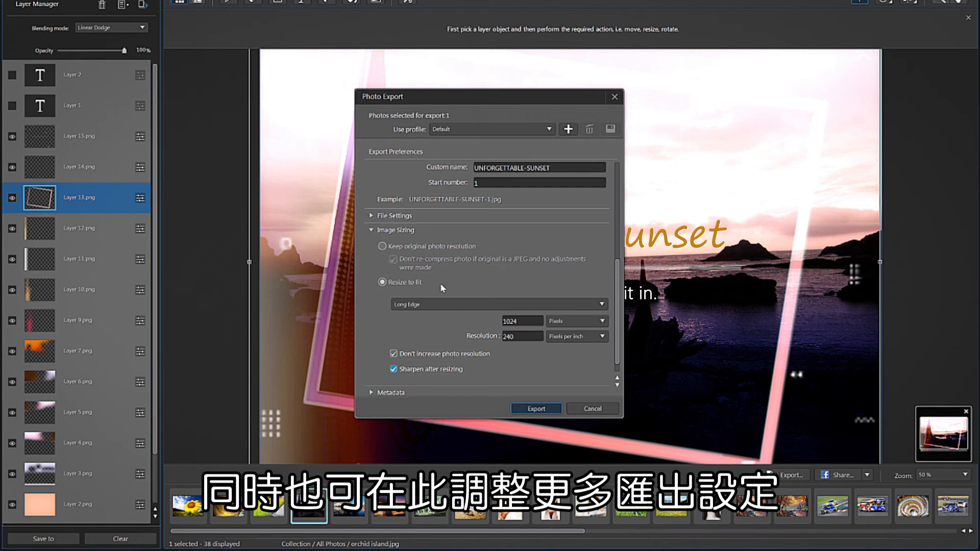
Set Resize to fit to Width and Height (1024 × 1024), then scroll to Metadata
click(496, 304)
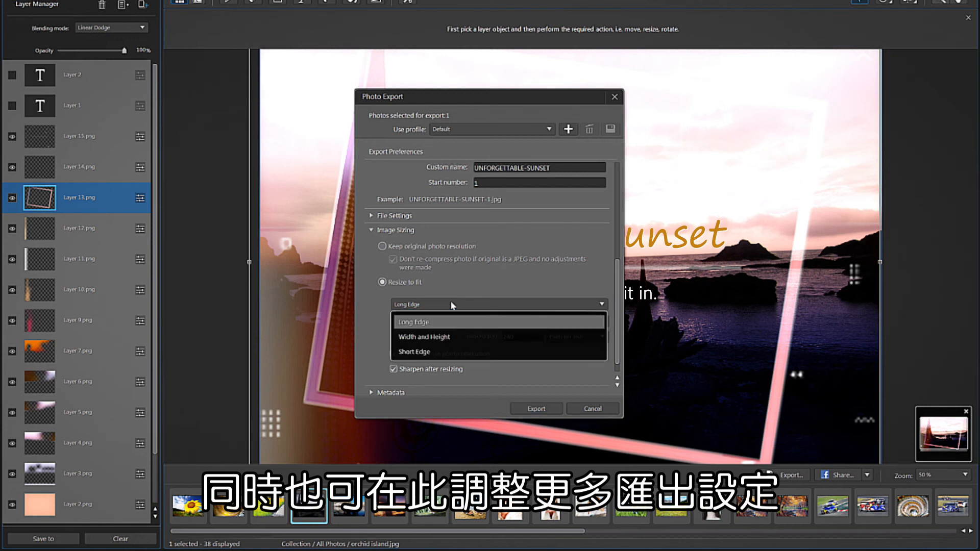
click(423, 336)
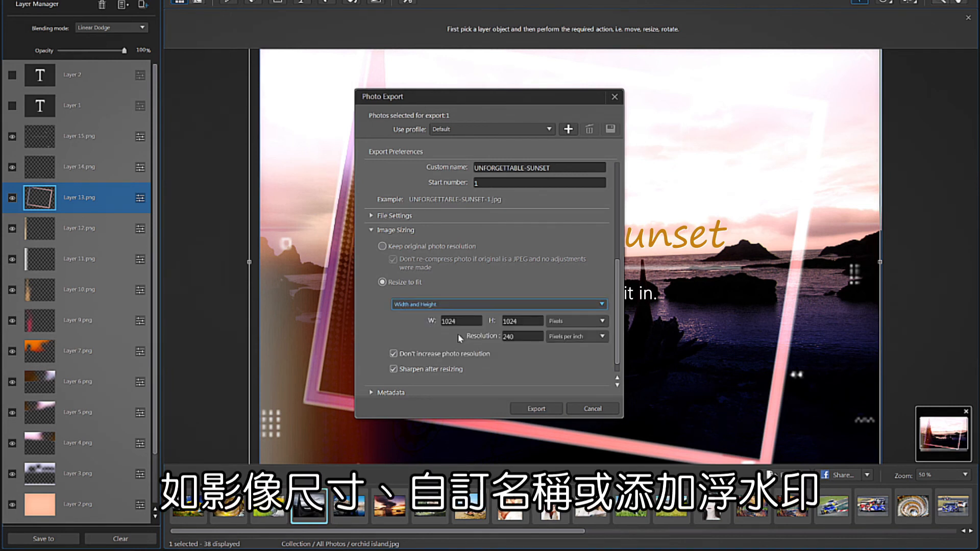
scroll(down, 3)
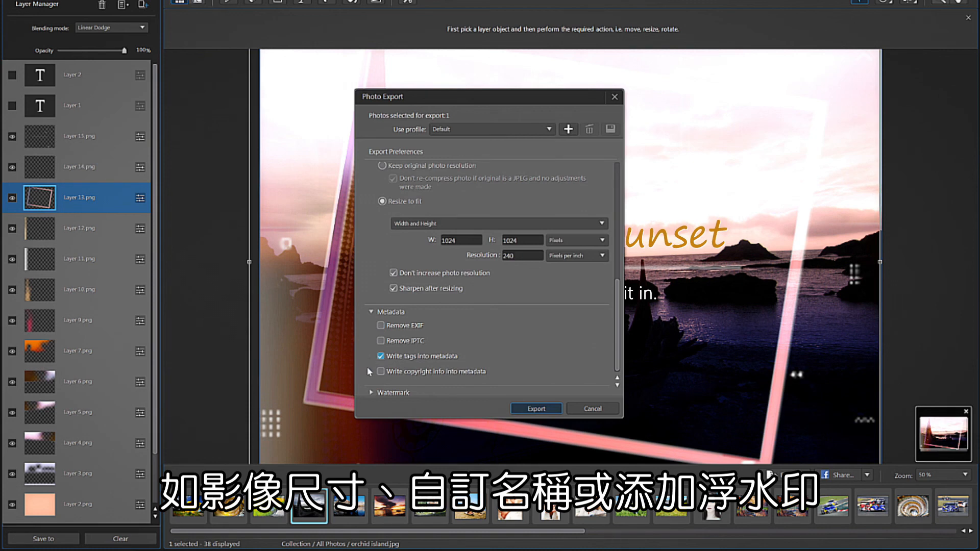